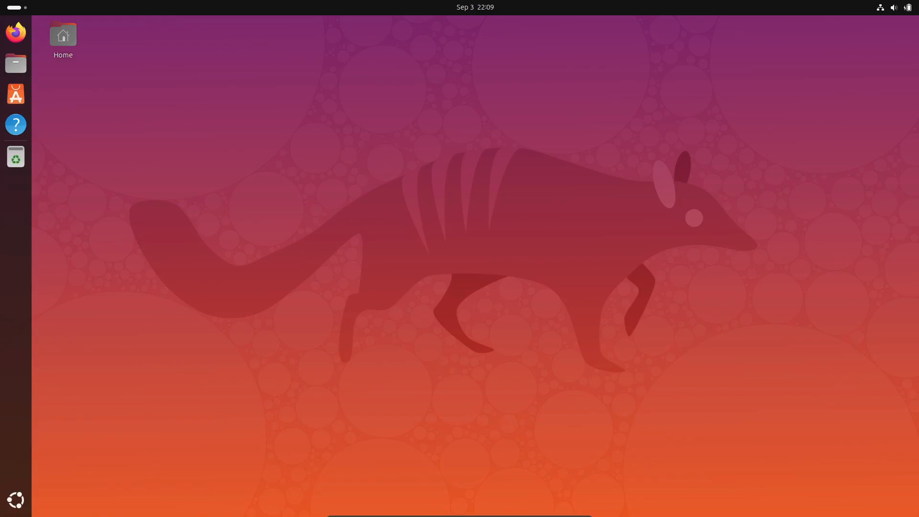
Step: Launch Terminal from the dock and run neofetch to show the Ubuntu system summary
click(15, 499)
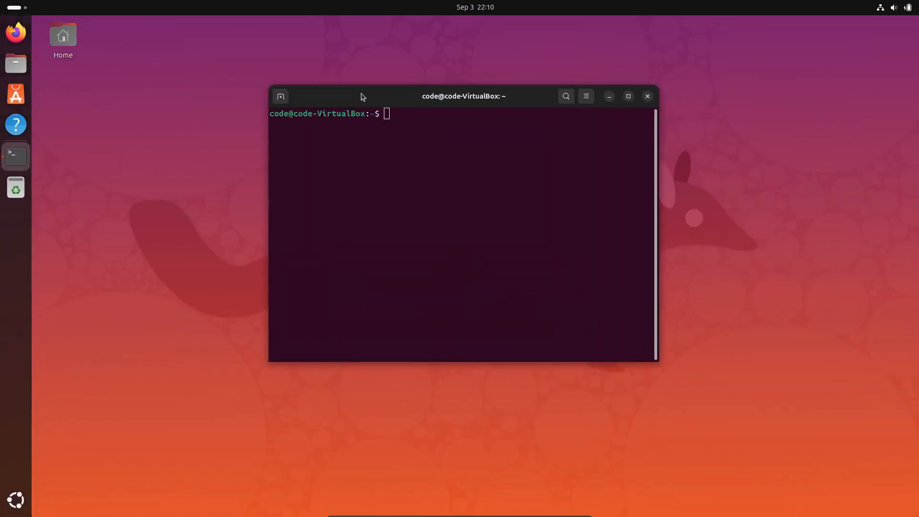
text(neofetch)
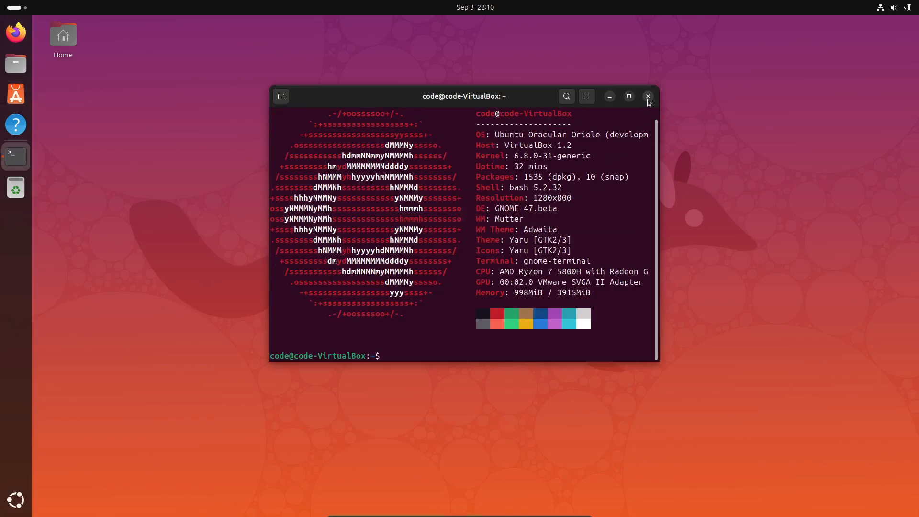
click(648, 95)
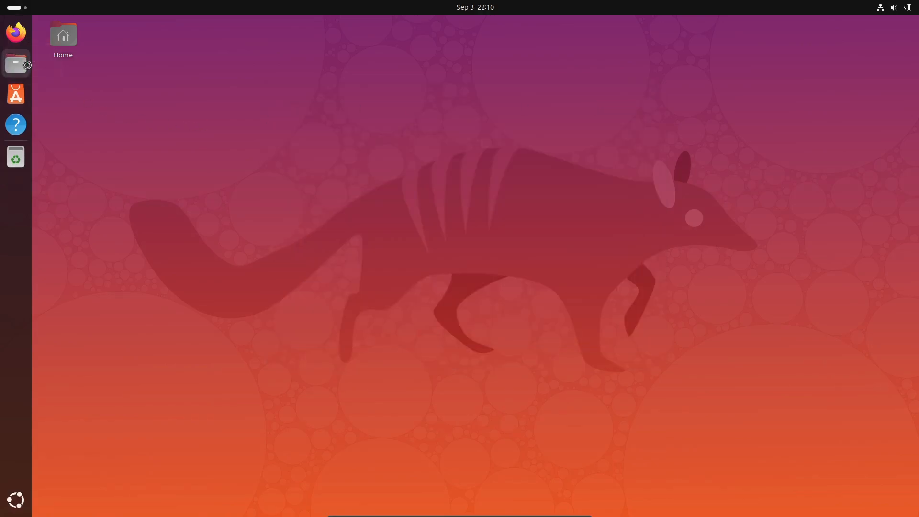
click(15, 64)
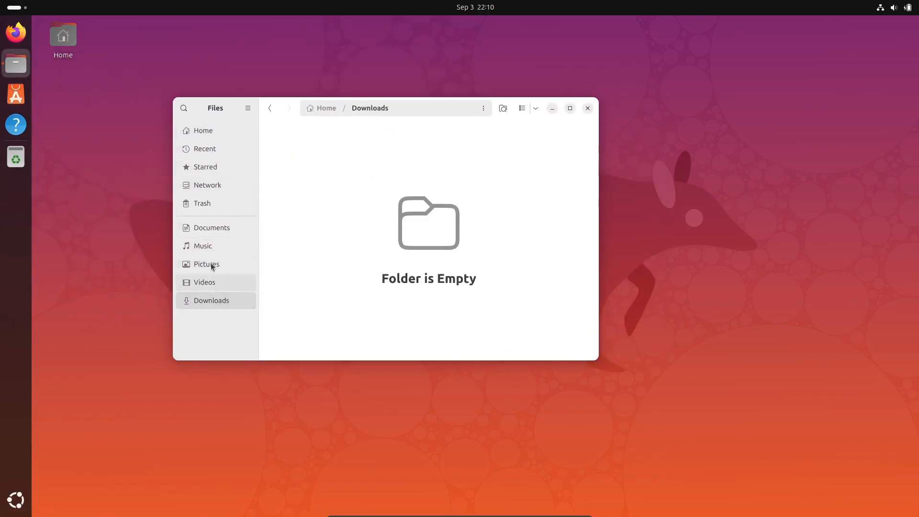
click(212, 228)
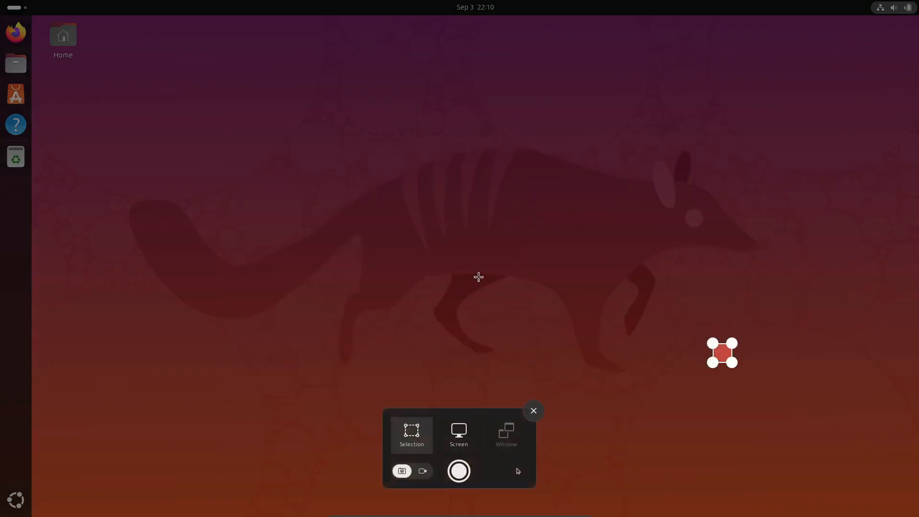
click(533, 411)
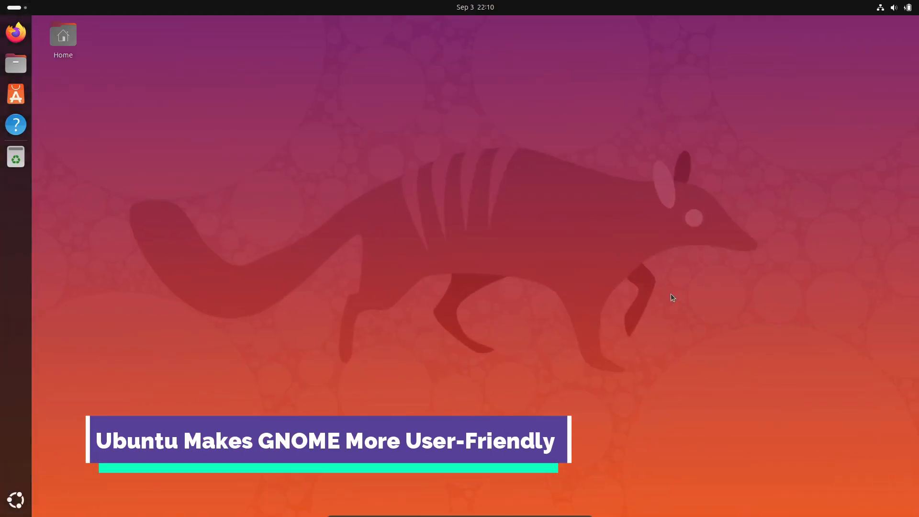
click(17, 156)
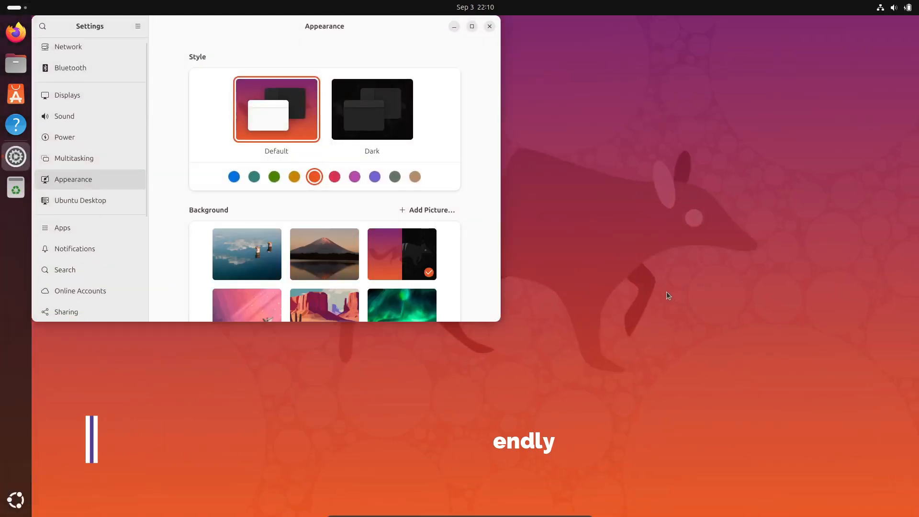
click(66, 307)
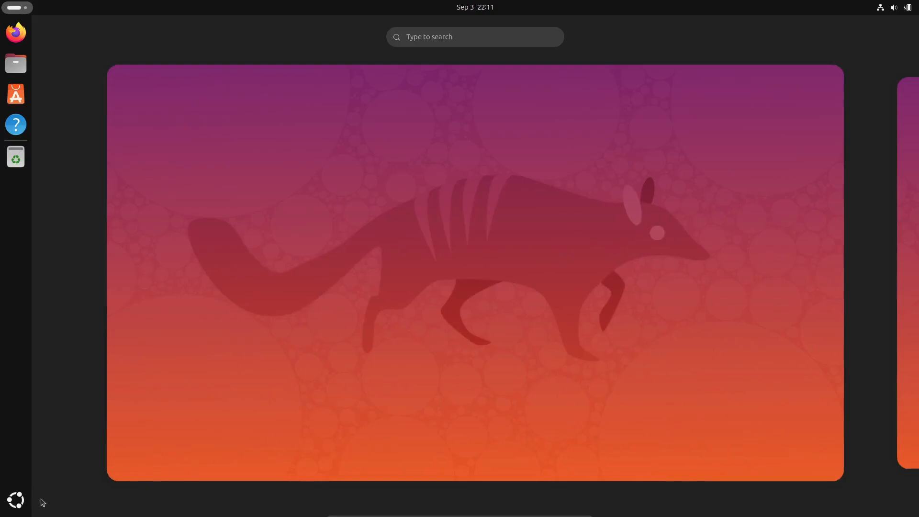
click(14, 500)
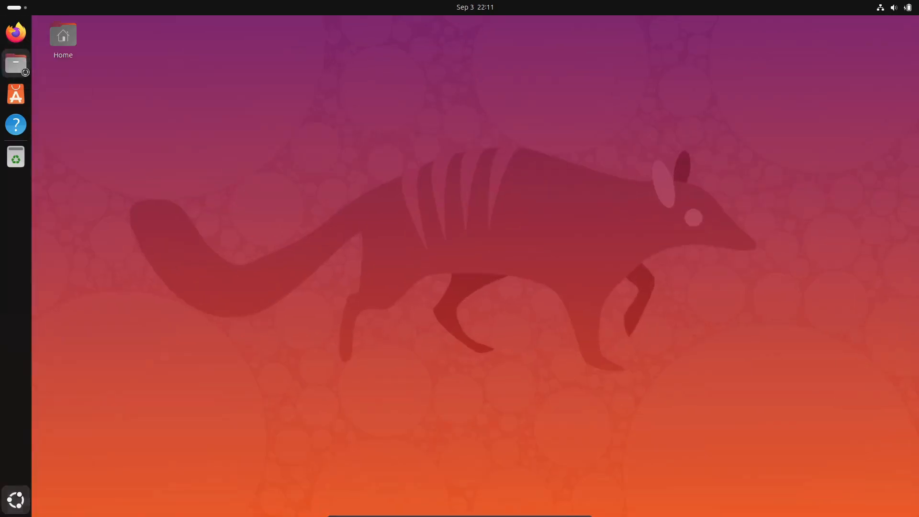
Step: Review the Home folder in Files, then bring up the App Center's Featured page
click(14, 63)
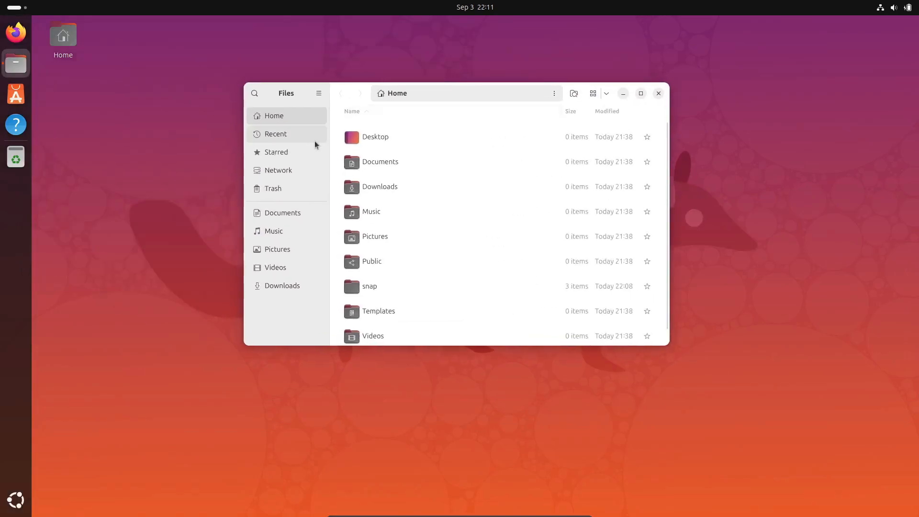
click(275, 153)
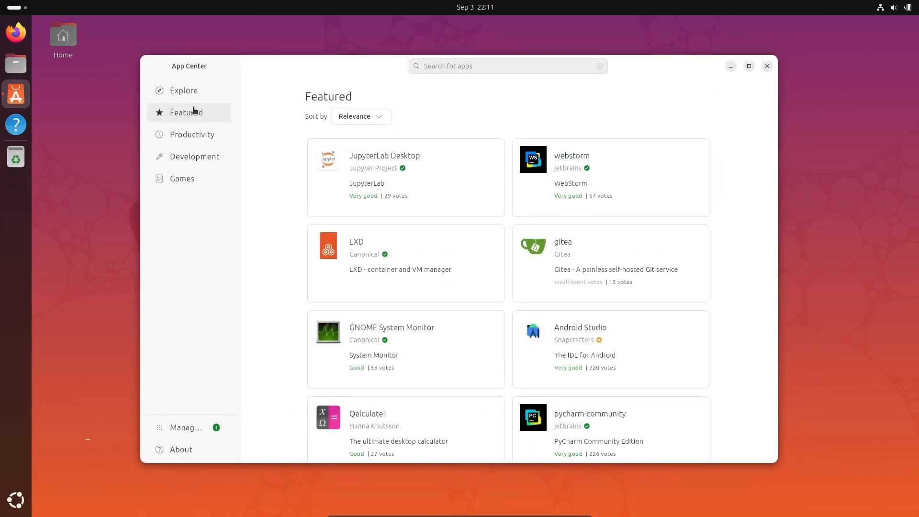
Step: Browse the App Center's Featured, Productivity and Development categories
scroll(down, 3)
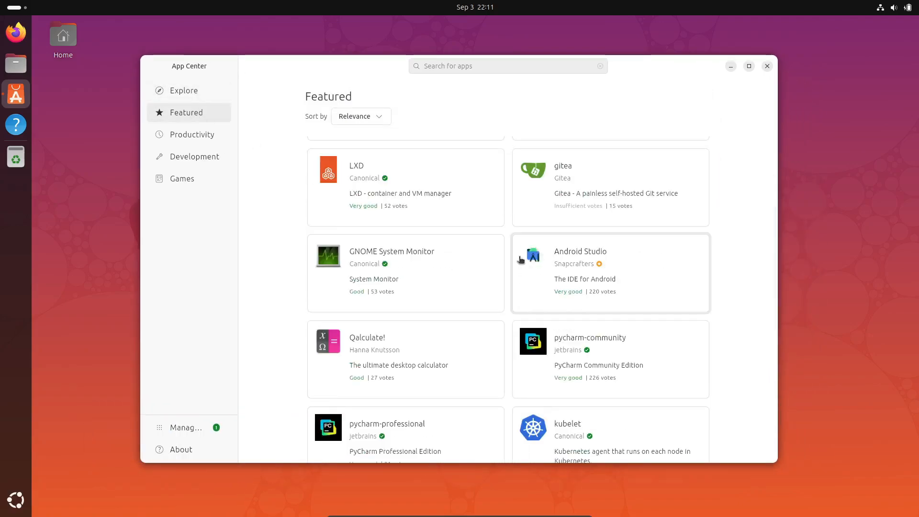
scroll(down, 3)
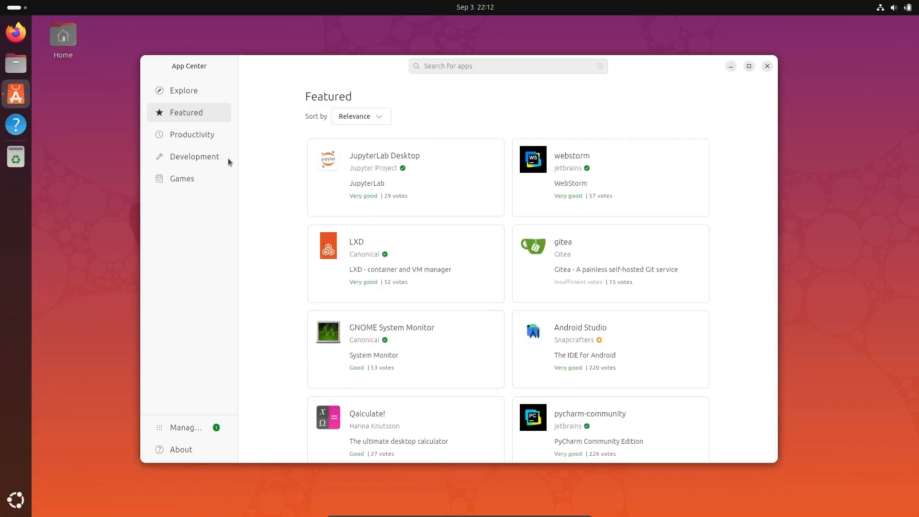
click(191, 134)
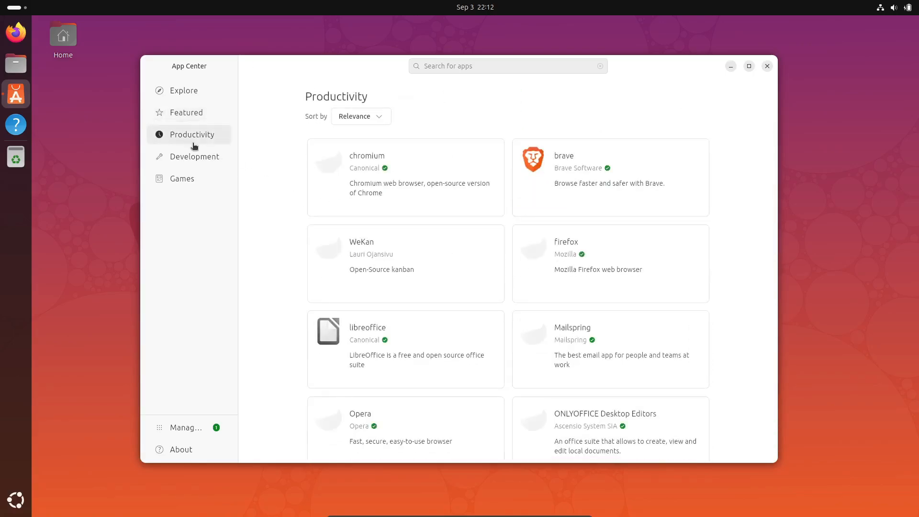
scroll(down, 3)
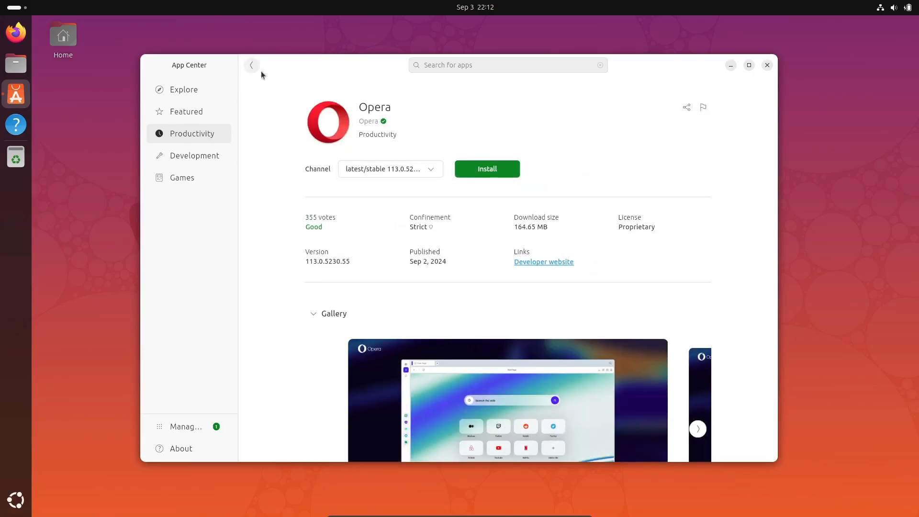
click(195, 155)
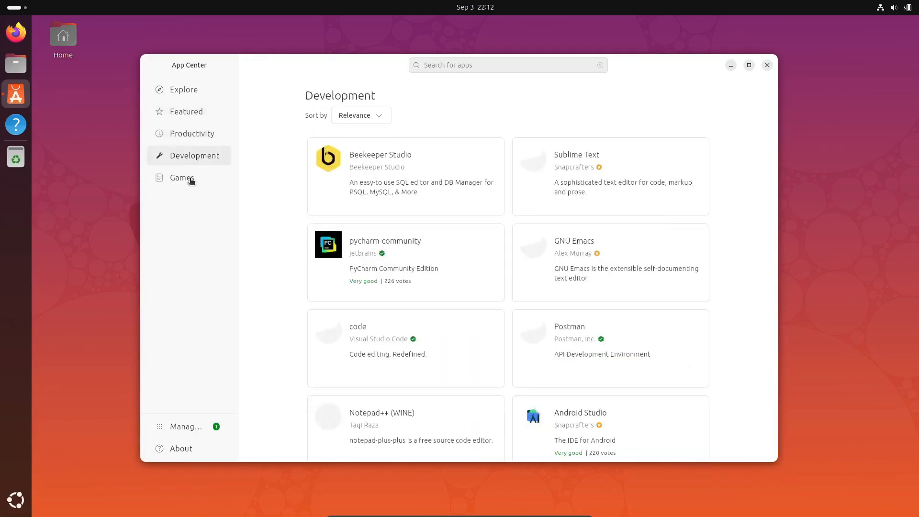
scroll(down, 3)
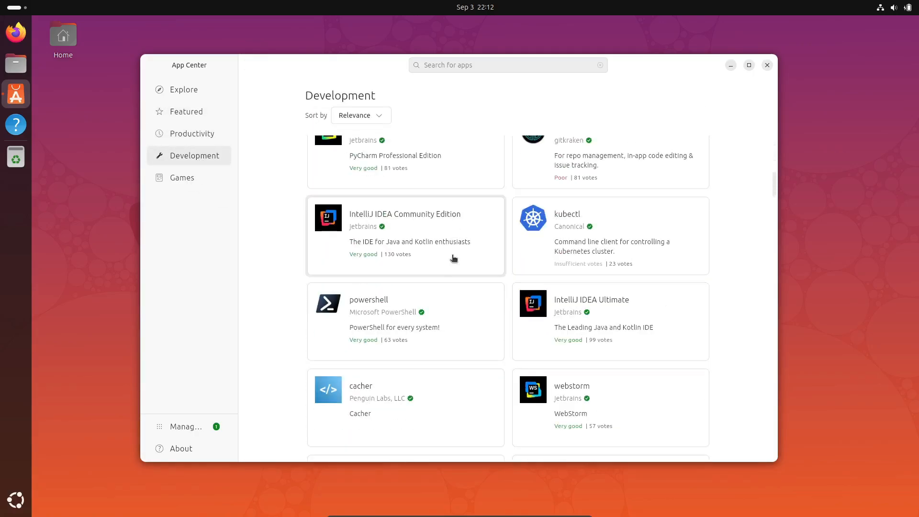
Step: View IntelliJ IDEA Ultimate's details and versions, then the Games category's Featured Titles
click(591, 300)
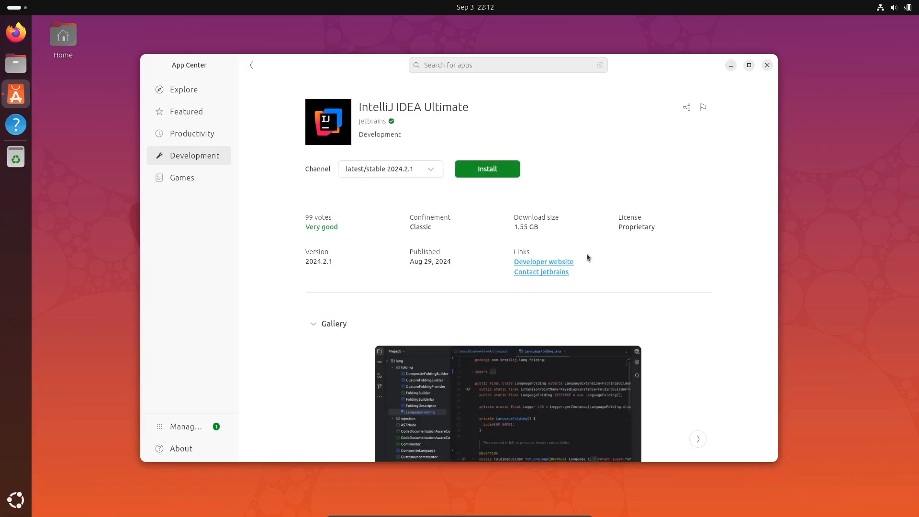
click(390, 169)
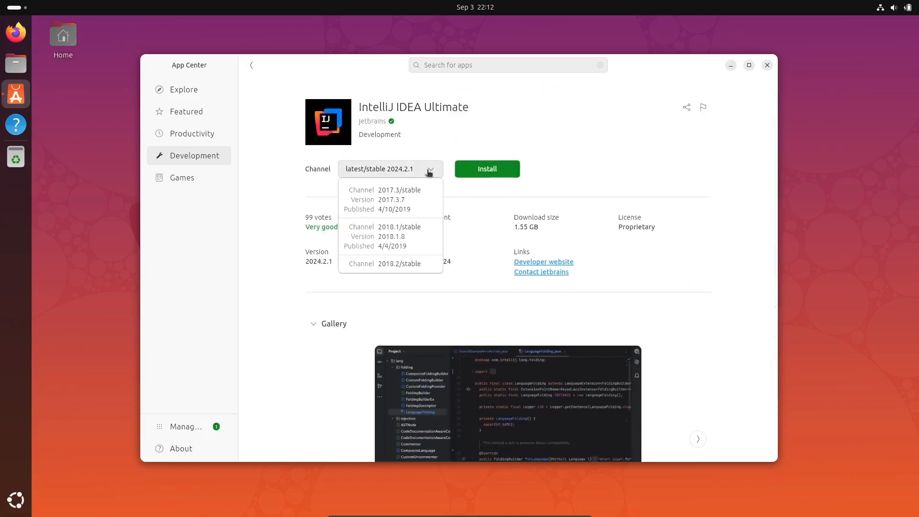
click(182, 178)
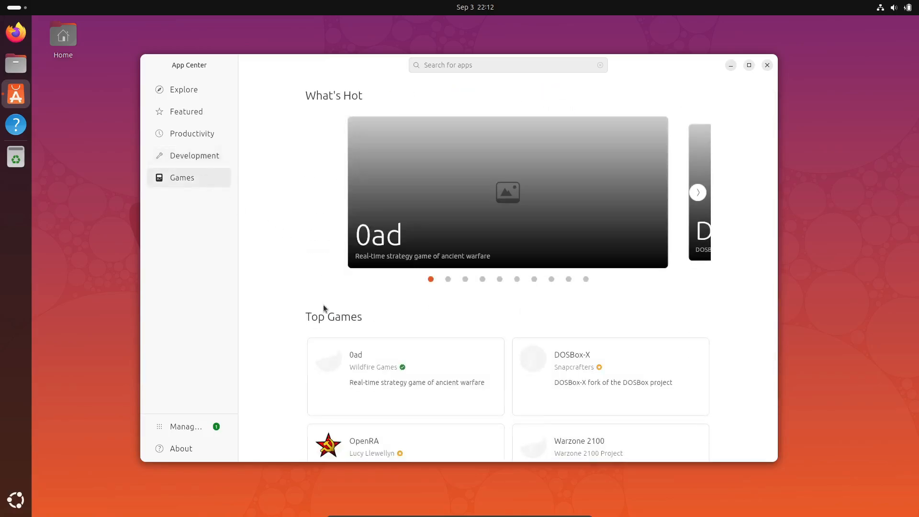
scroll(down, 3)
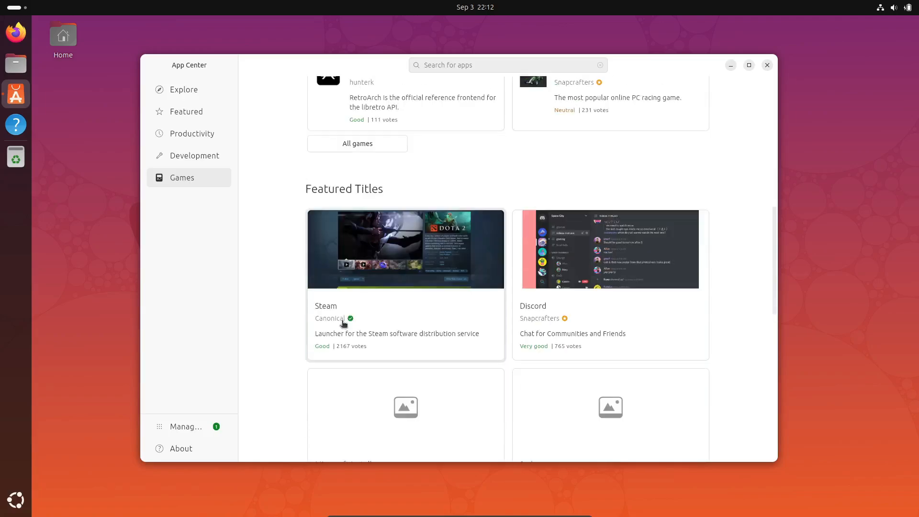
Step: Close Files and show the Settings About page with OS, hardware, processor, memory and disk details
click(16, 155)
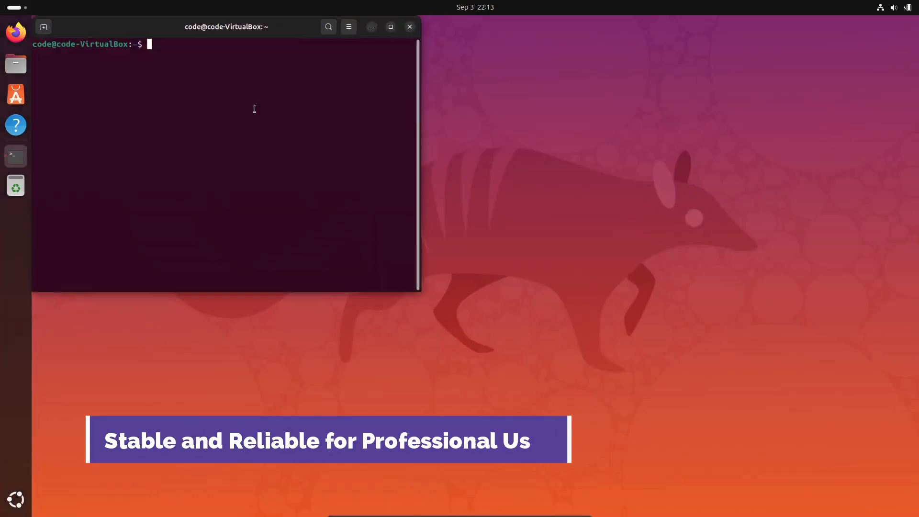
text(neofetch)
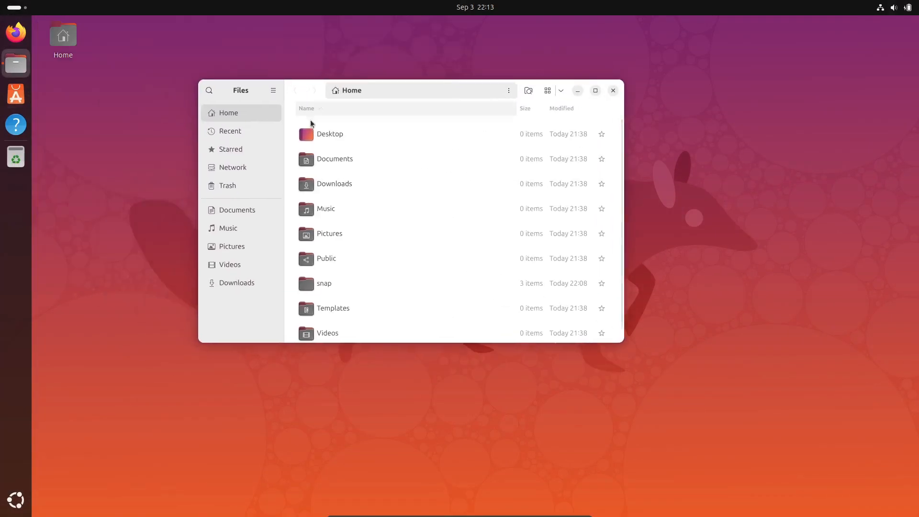
click(613, 90)
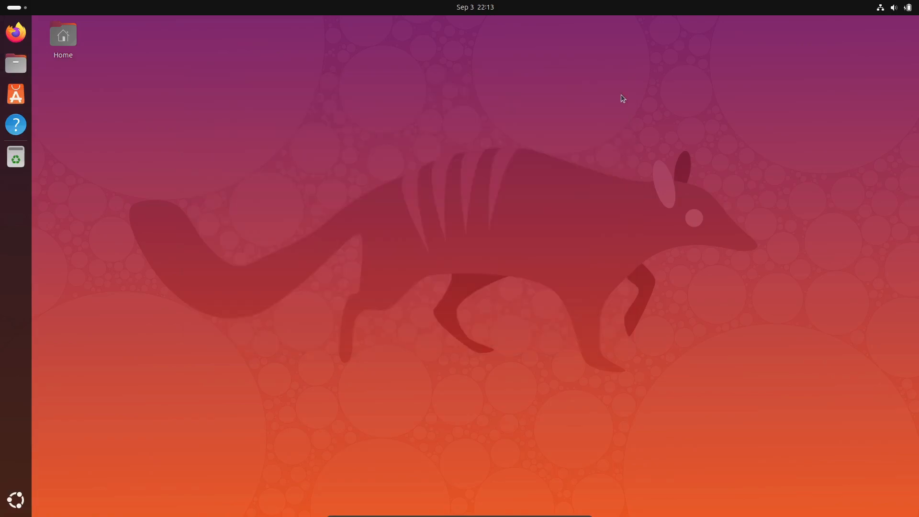
click(17, 156)
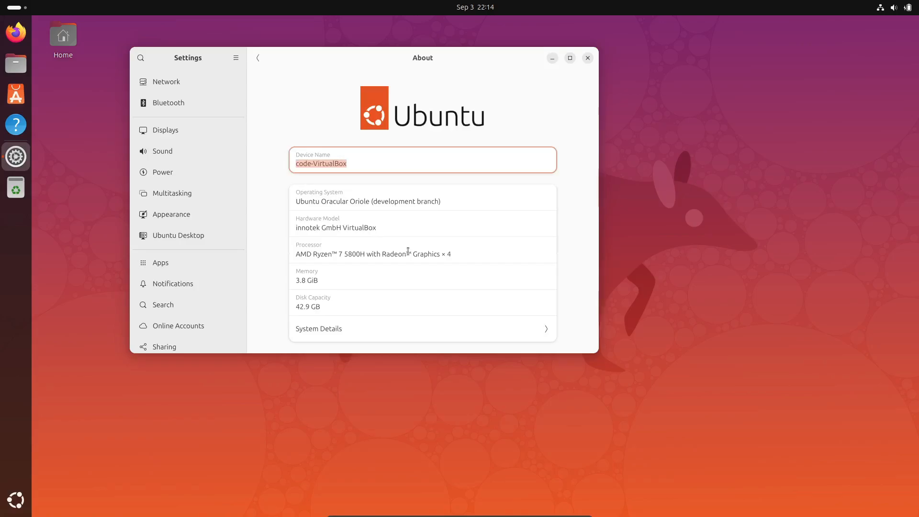
click(587, 58)
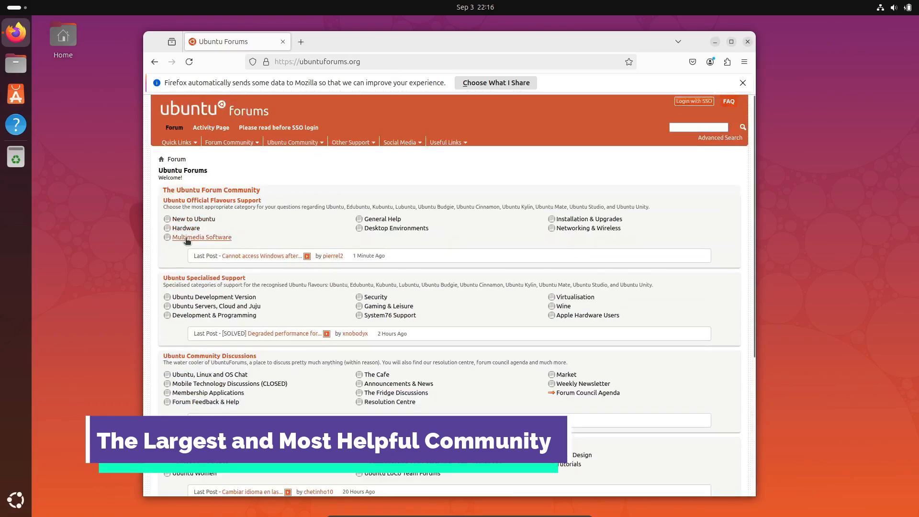
Step: Visit the Multimedia Software forum on Ubuntu Forums before closing Firefox
click(396, 228)
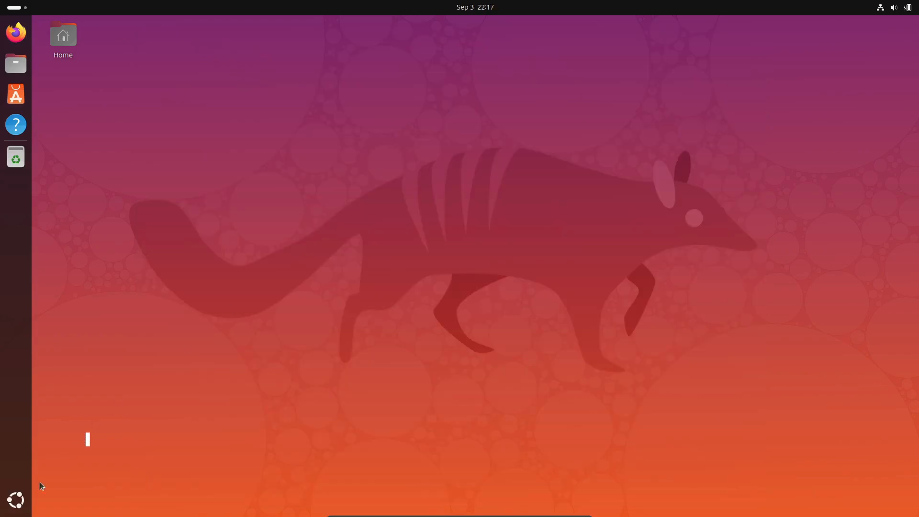
Step: Search the App Center for steam and install Steam from its listing
click(16, 94)
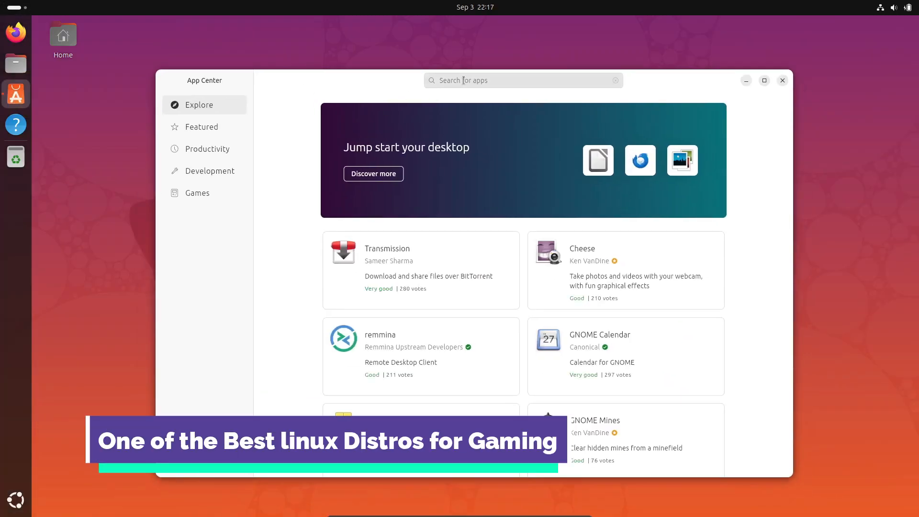
text(steam)
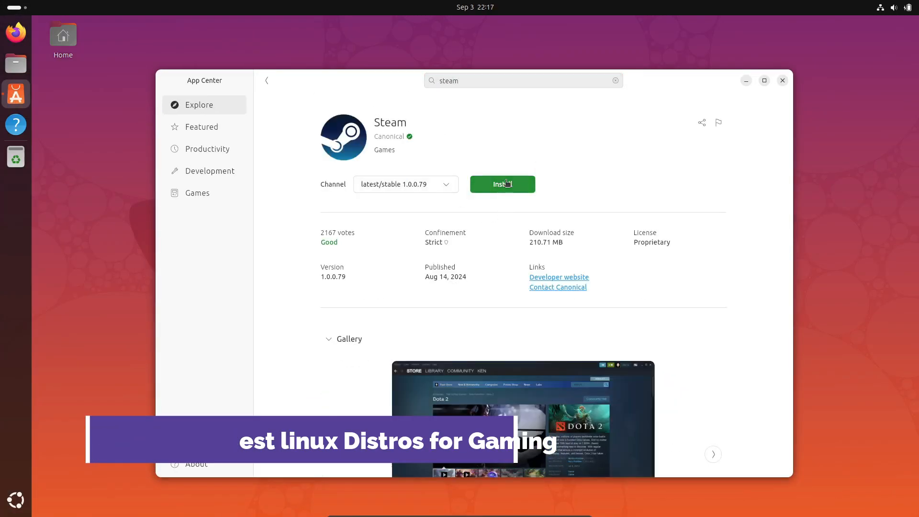
click(500, 183)
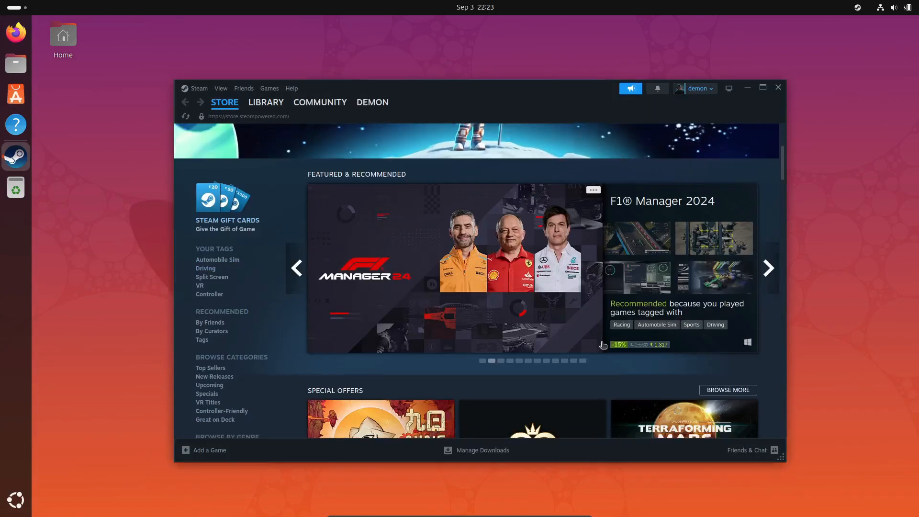
Step: Show the Steam Library and the F1 2017 game page
click(266, 102)
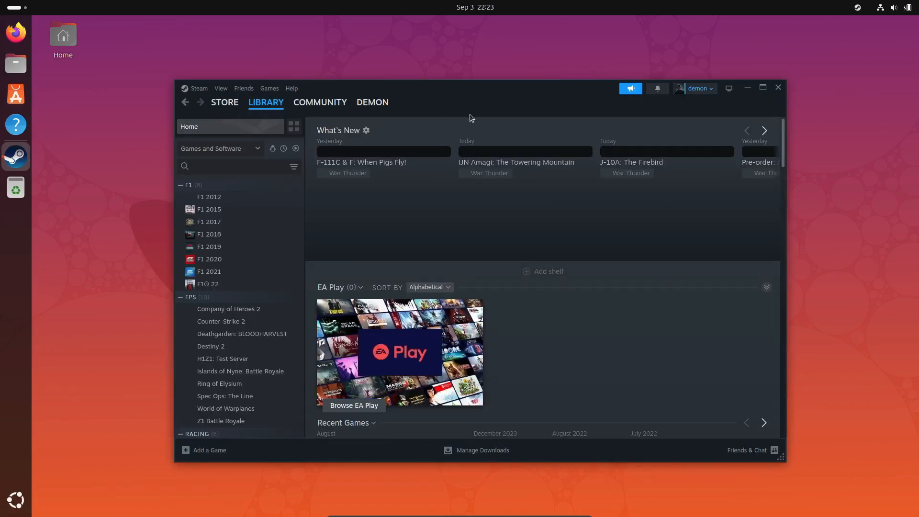
click(210, 221)
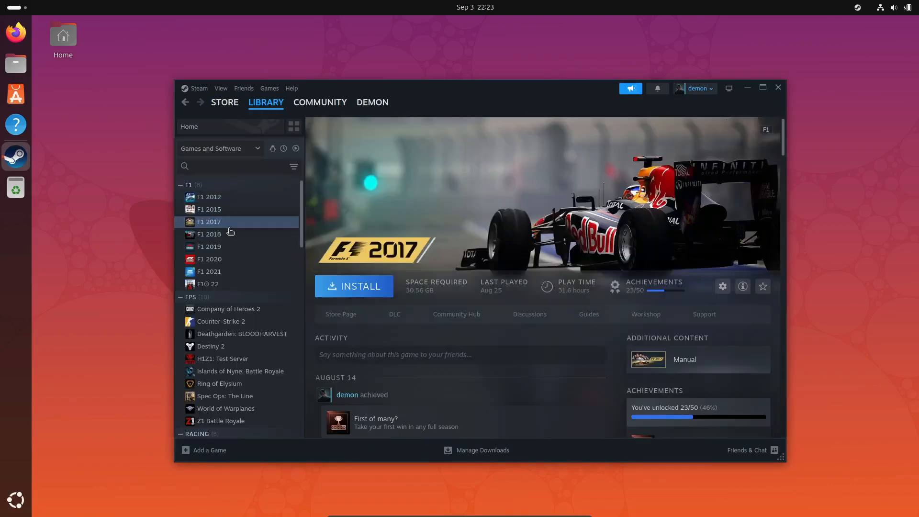
click(208, 283)
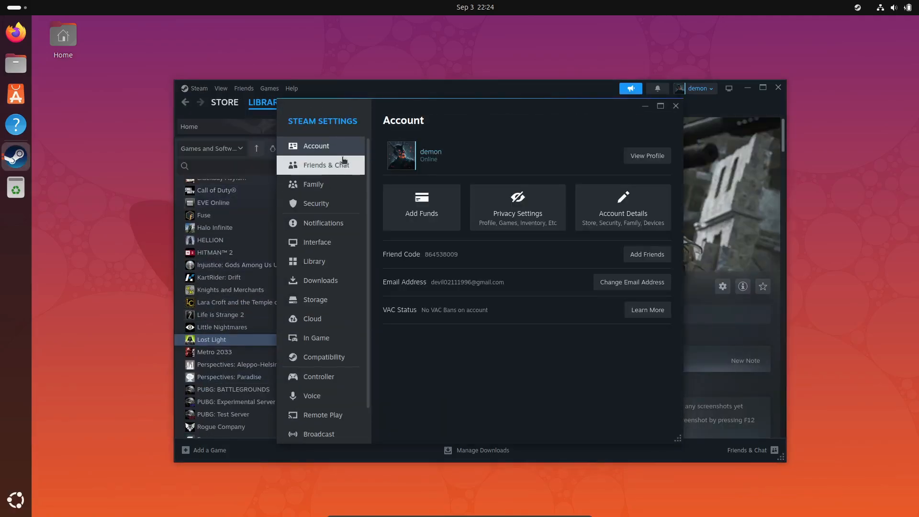
Step: View Steam's Controller settings, then exit Steam to the empty desktop
click(319, 338)
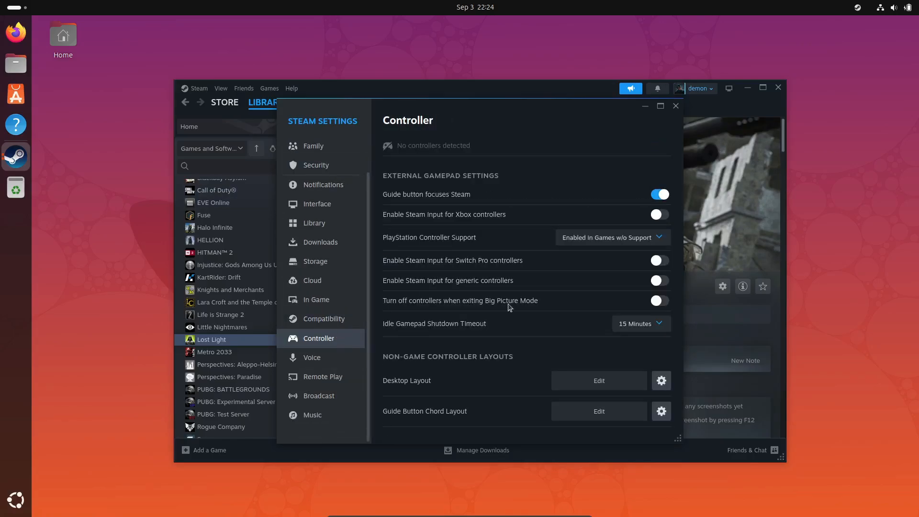
click(322, 357)
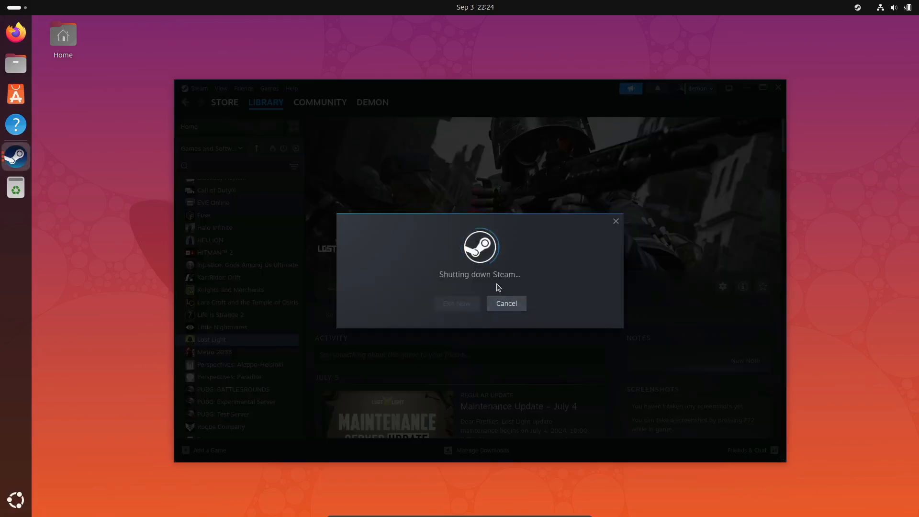
click(457, 304)
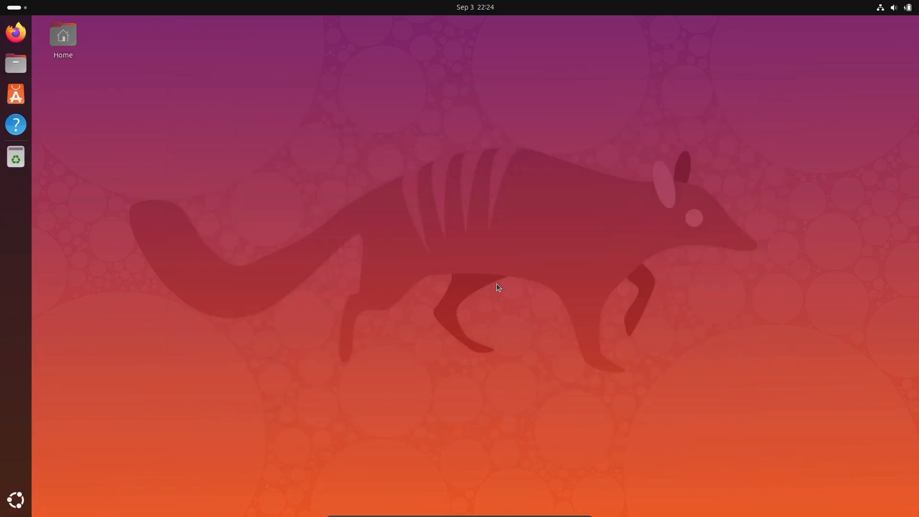